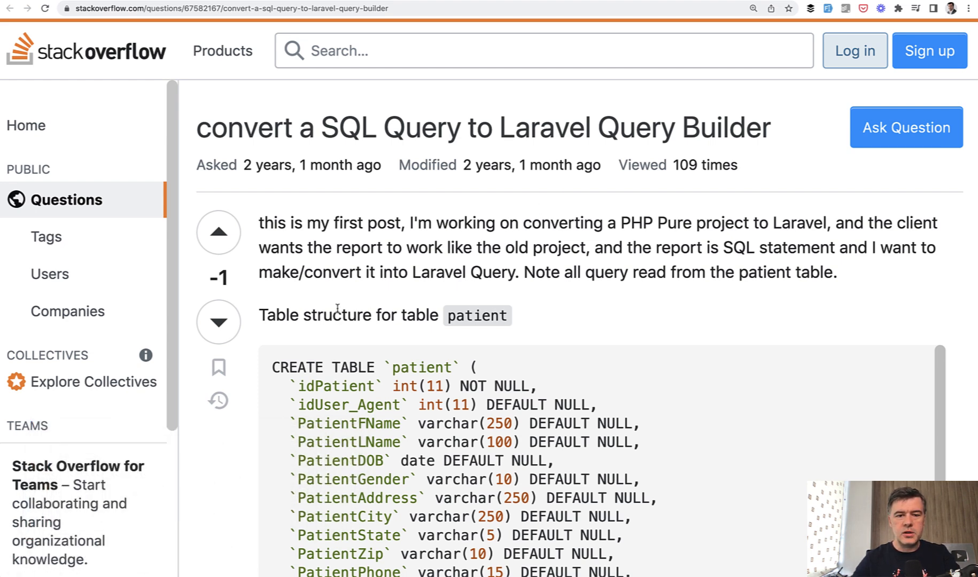
Step: Scroll down through the controller code to reach the raw SQL query section
scroll(down, 3)
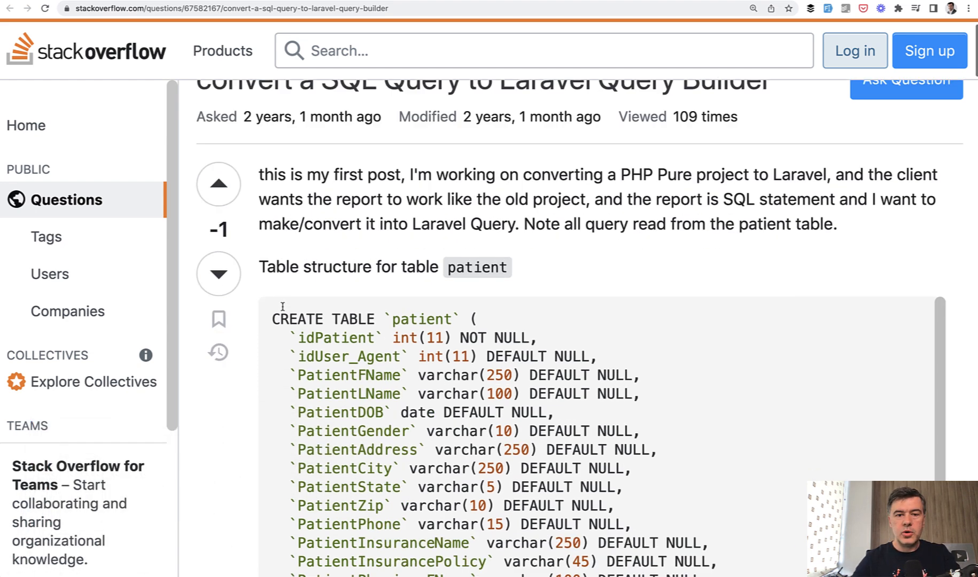
scroll(down, 3)
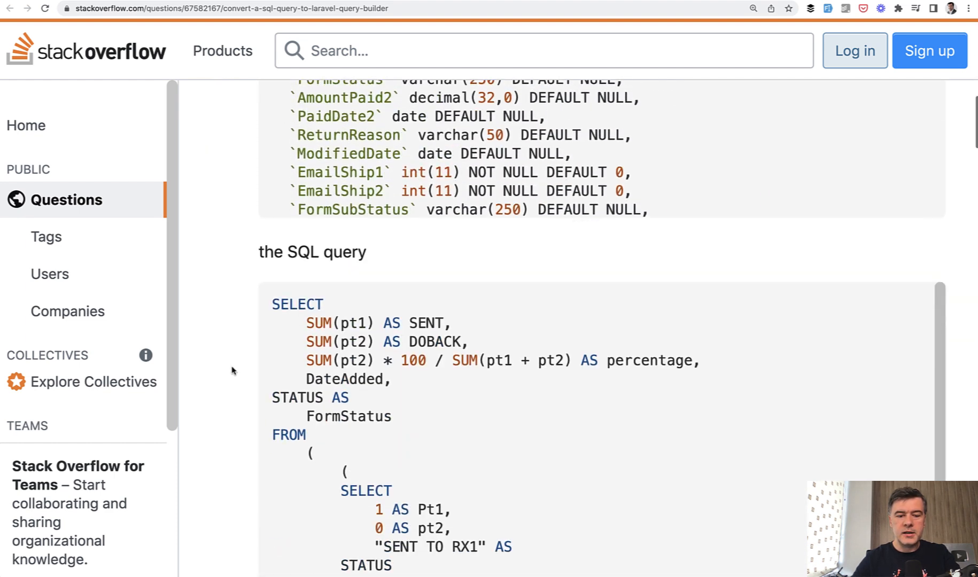
scroll(down, 3)
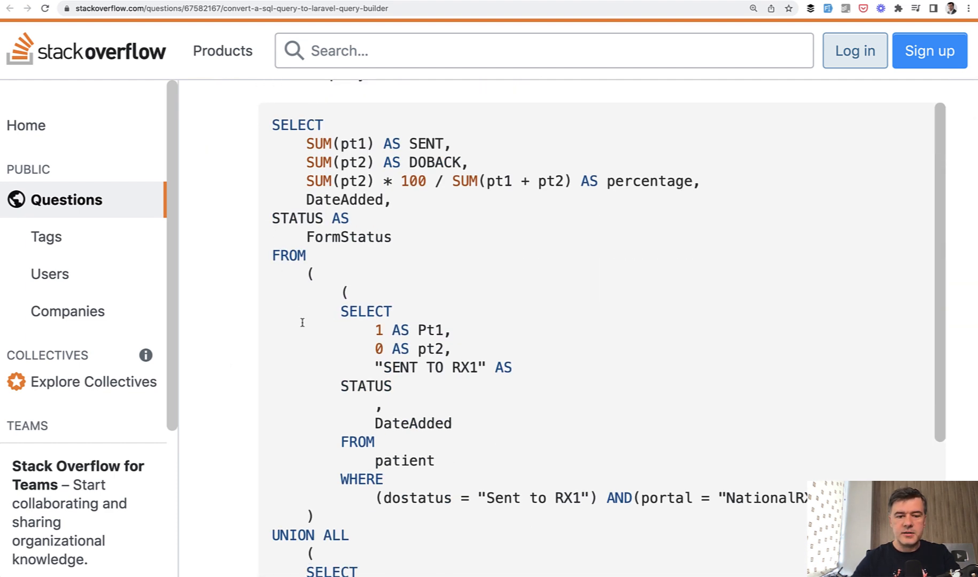
scroll(down, 3)
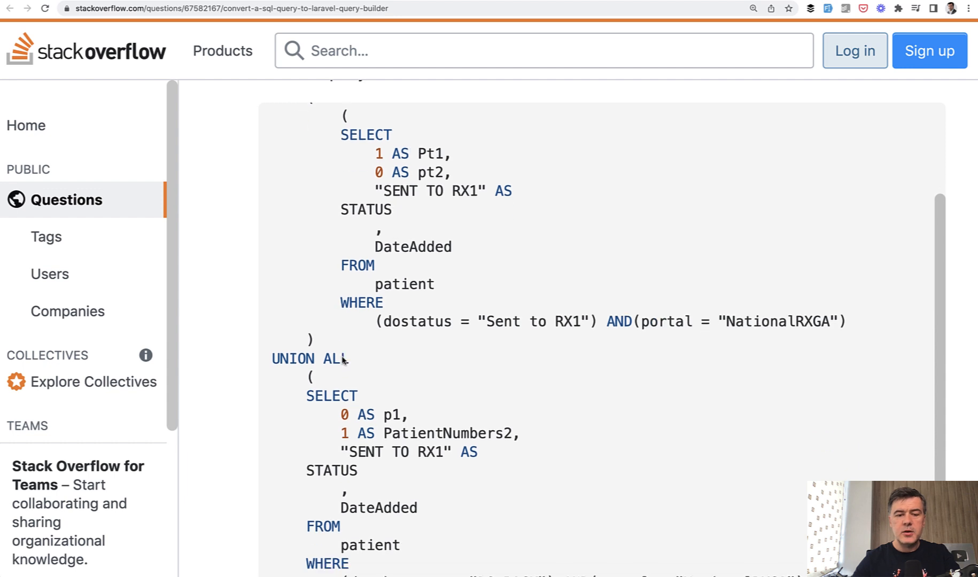
scroll(down, 3)
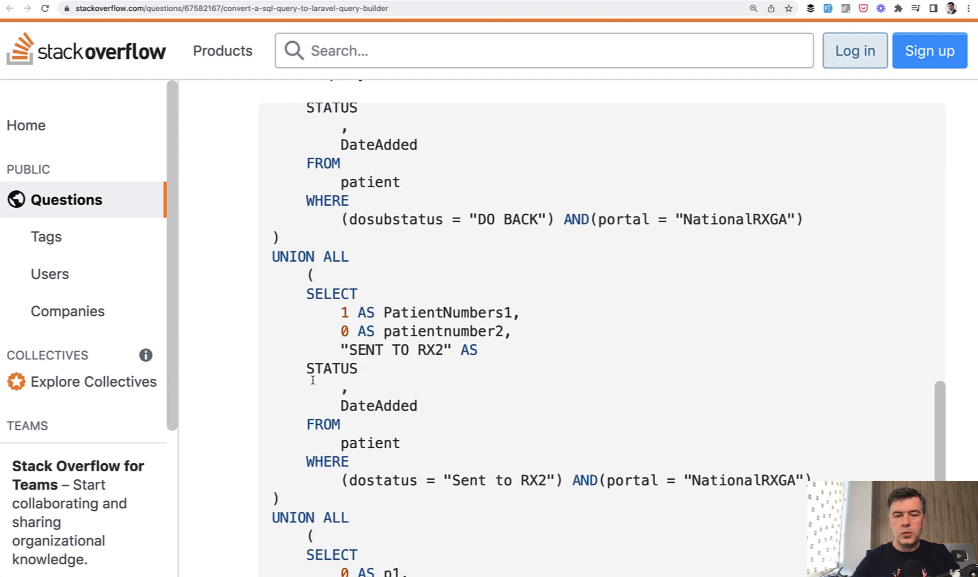
scroll(down, 3)
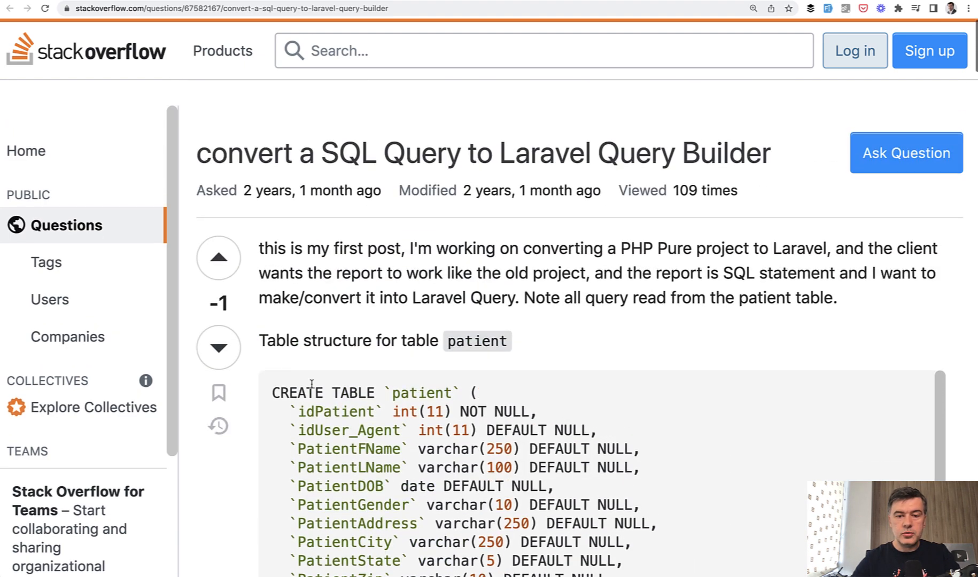
scroll(down, 3)
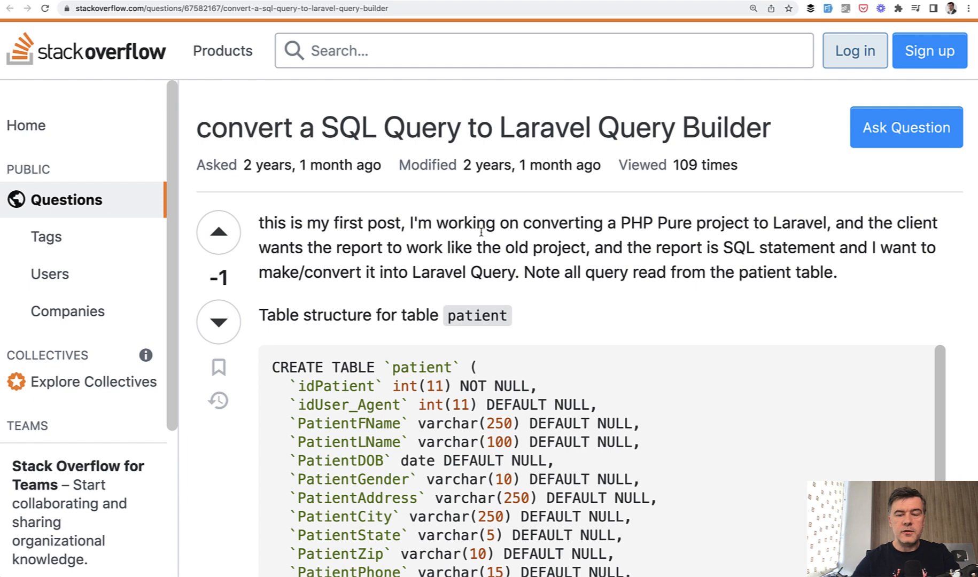
scroll(down, 3)
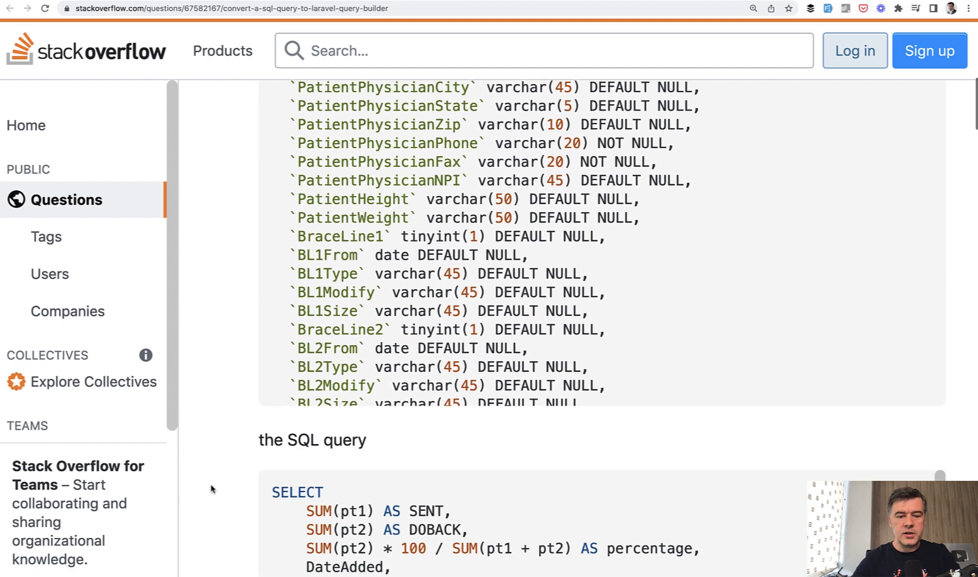
scroll(down, 3)
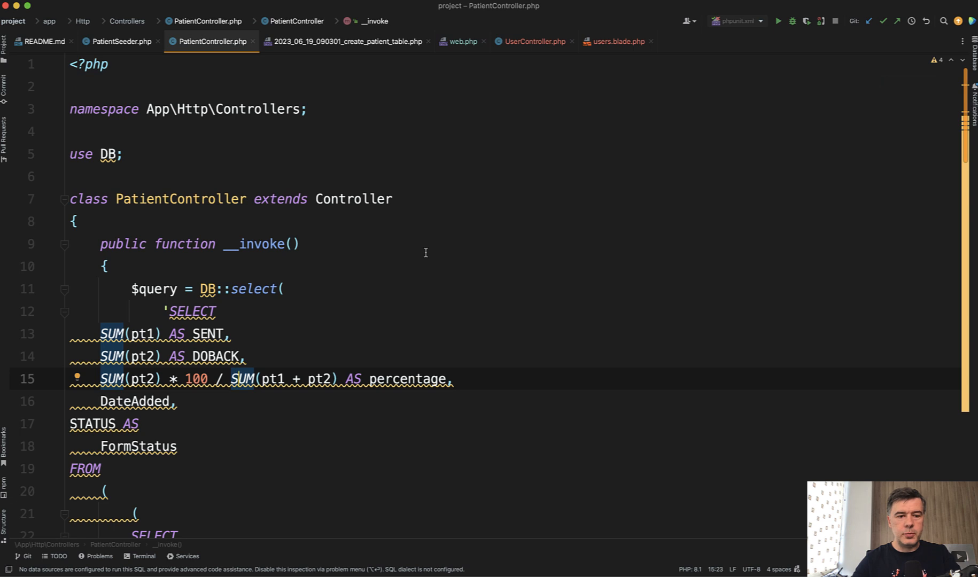
scroll(down, 3)
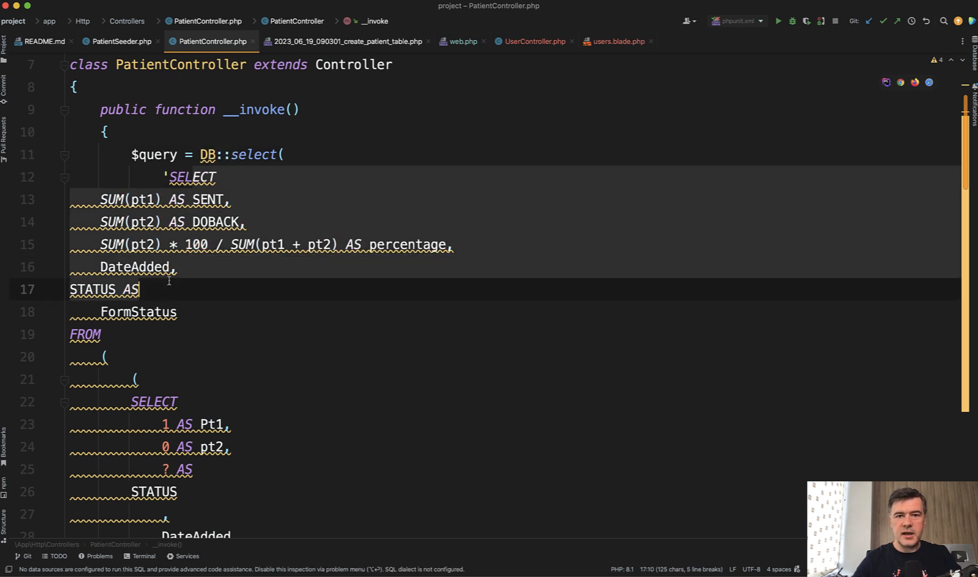
scroll(down, 3)
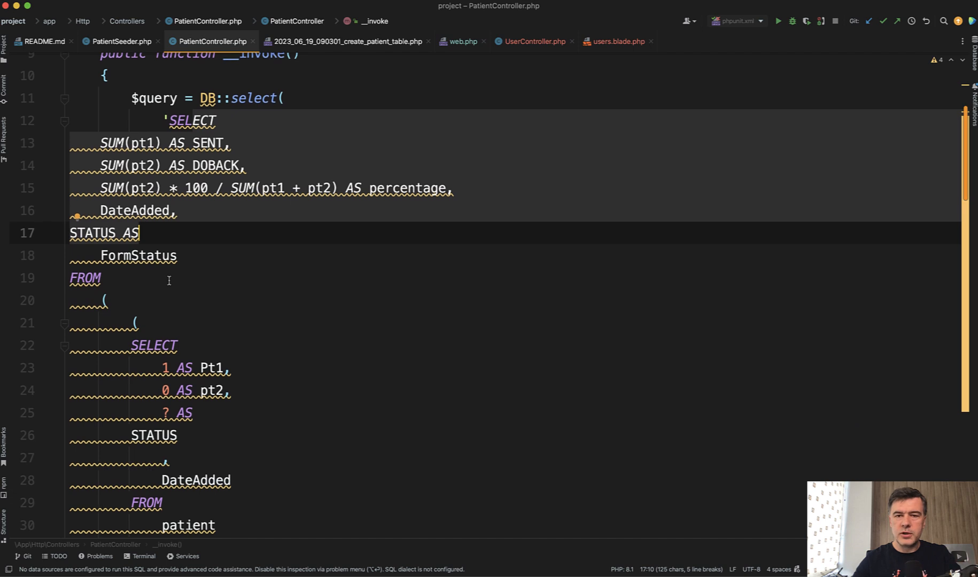
scroll(down, 3)
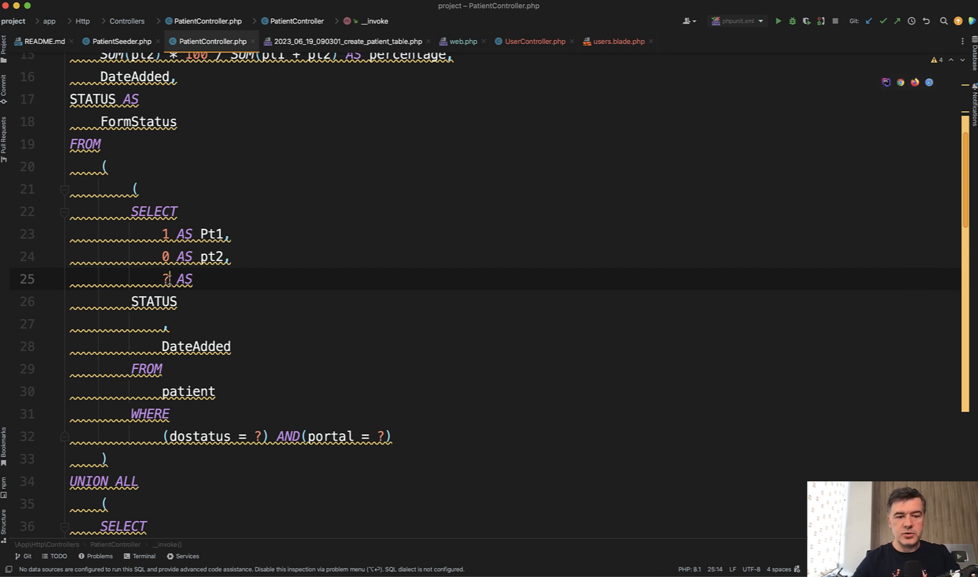
Step: Replace the placeholder with a ? binding keyed 'id' taken from the request value
key(Backspace)
text('.request(').')
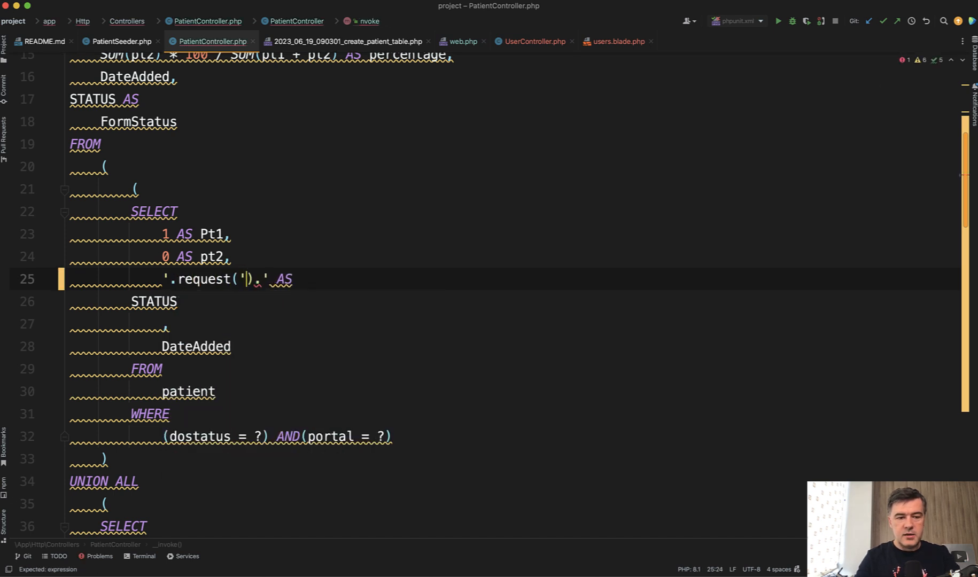
text(key: 'id')
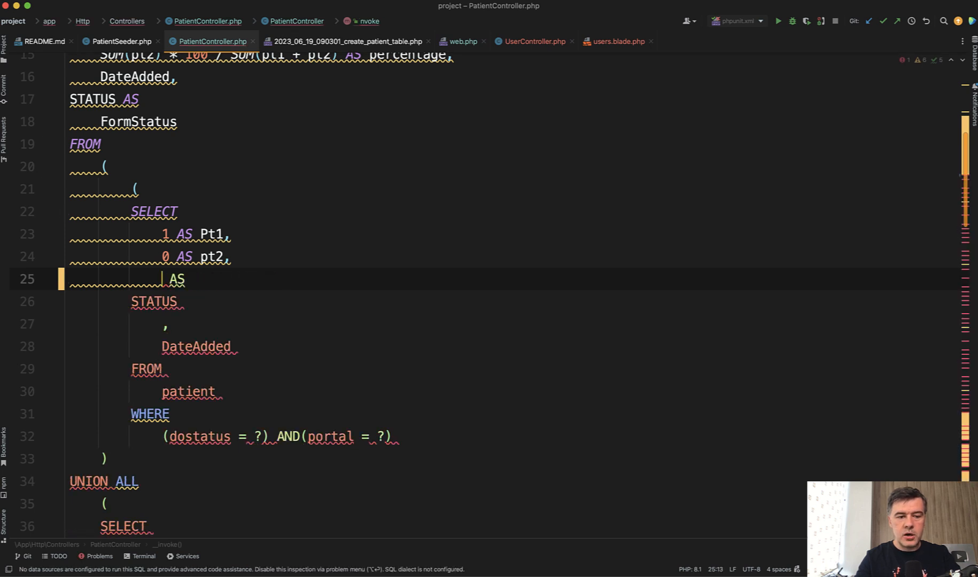
text(?)
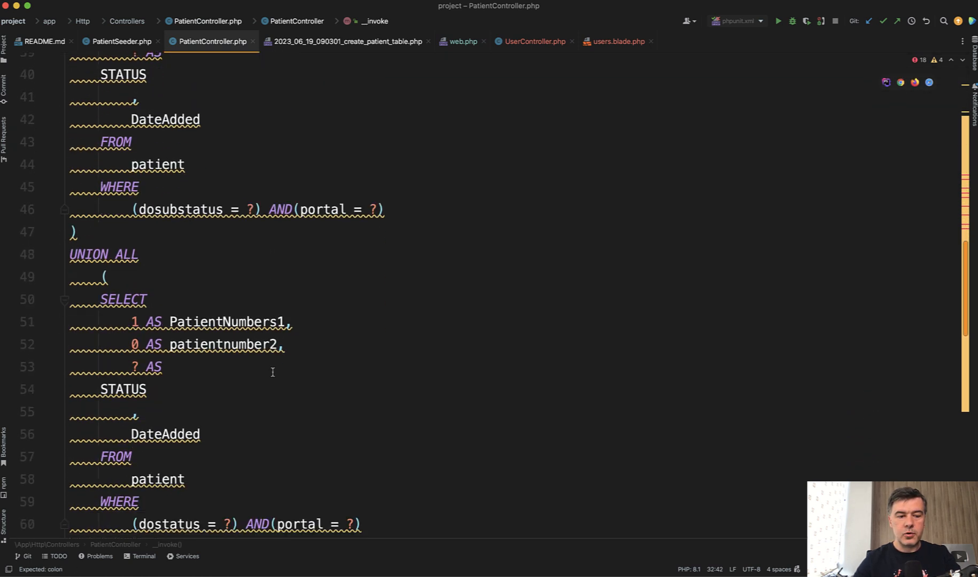
scroll(down, 3)
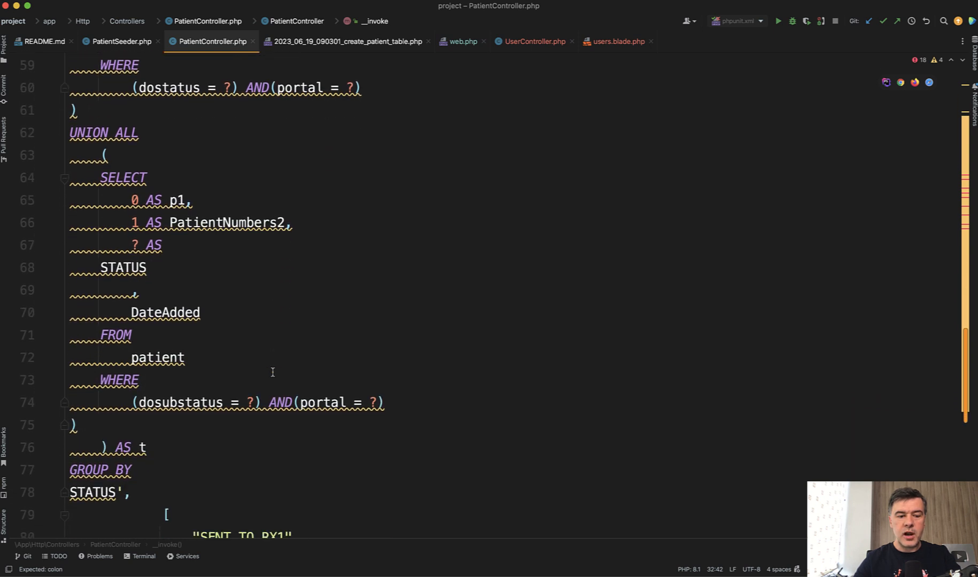
scroll(down, 3)
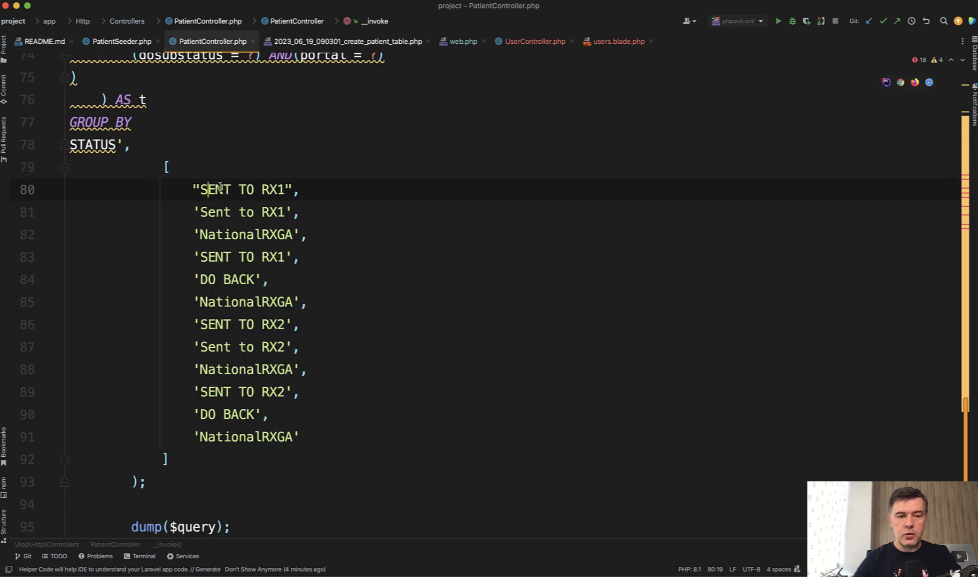
click(238, 393)
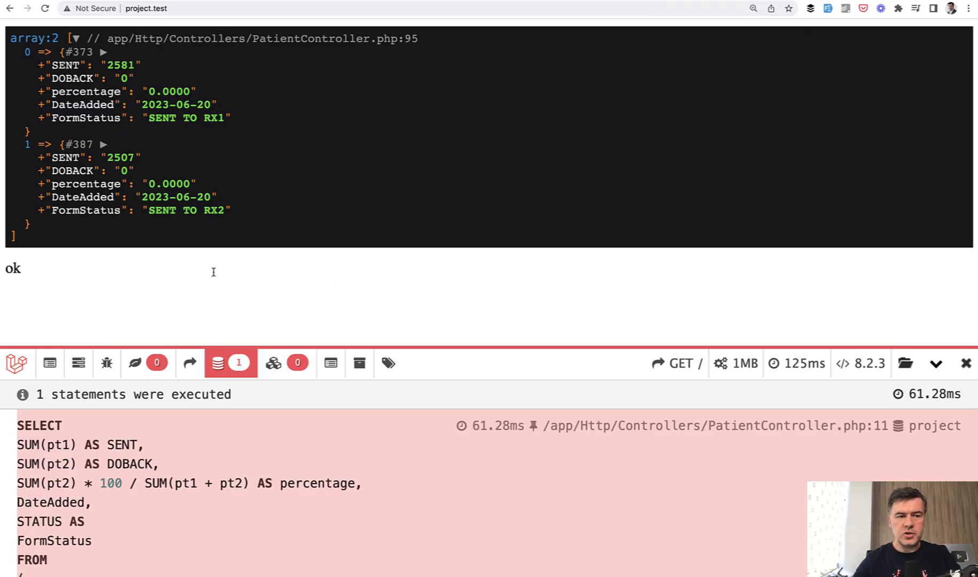
mouse_move(262, 257)
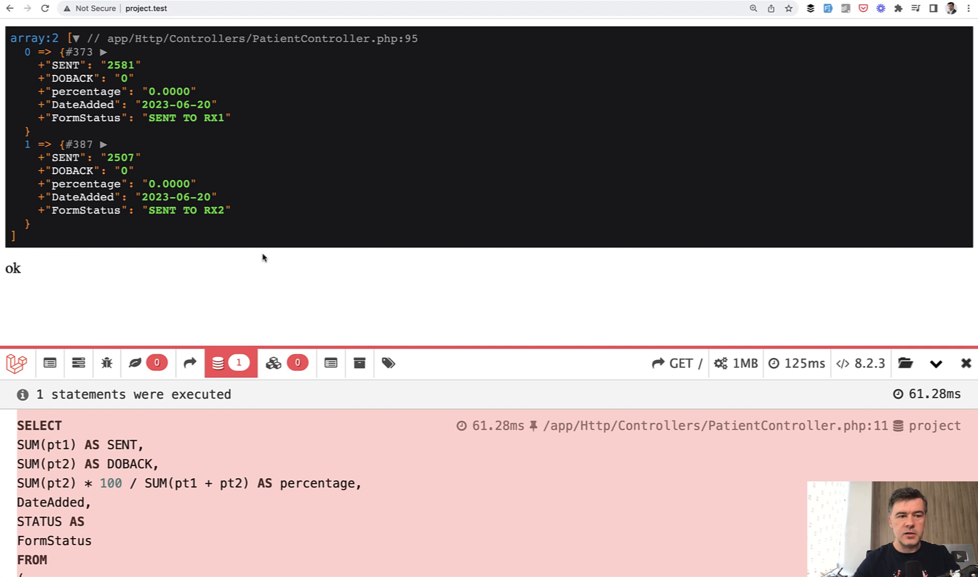
mouse_move(255, 296)
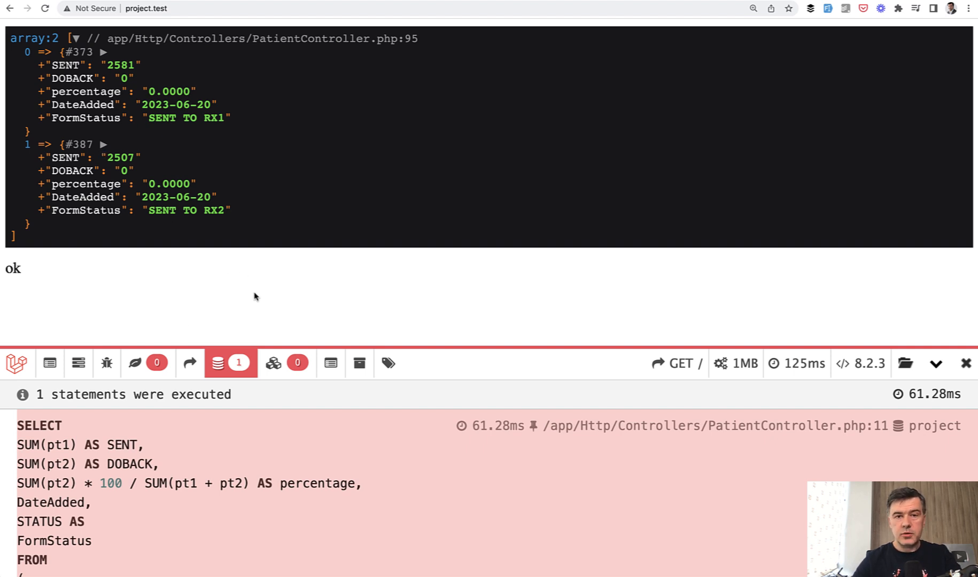
mouse_move(281, 292)
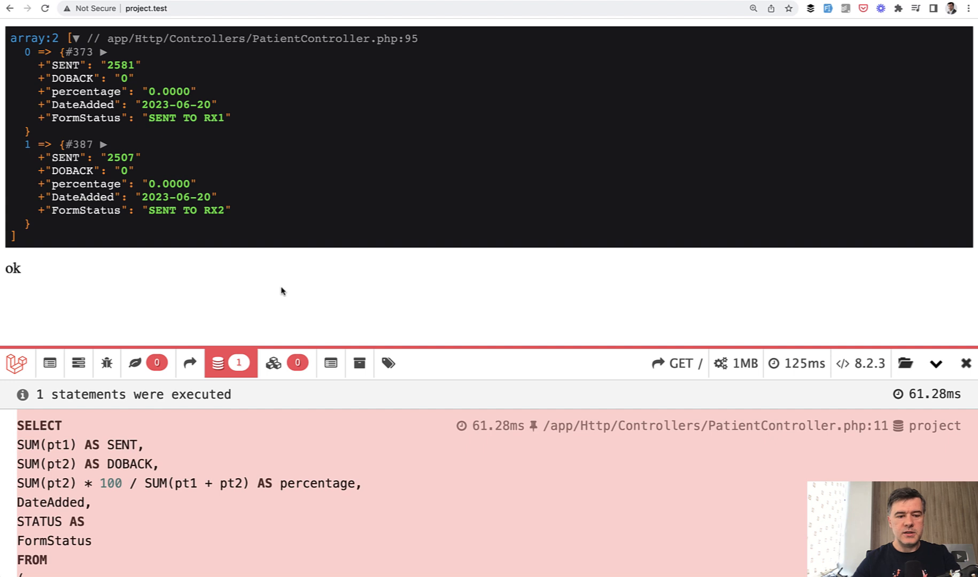
mouse_move(275, 269)
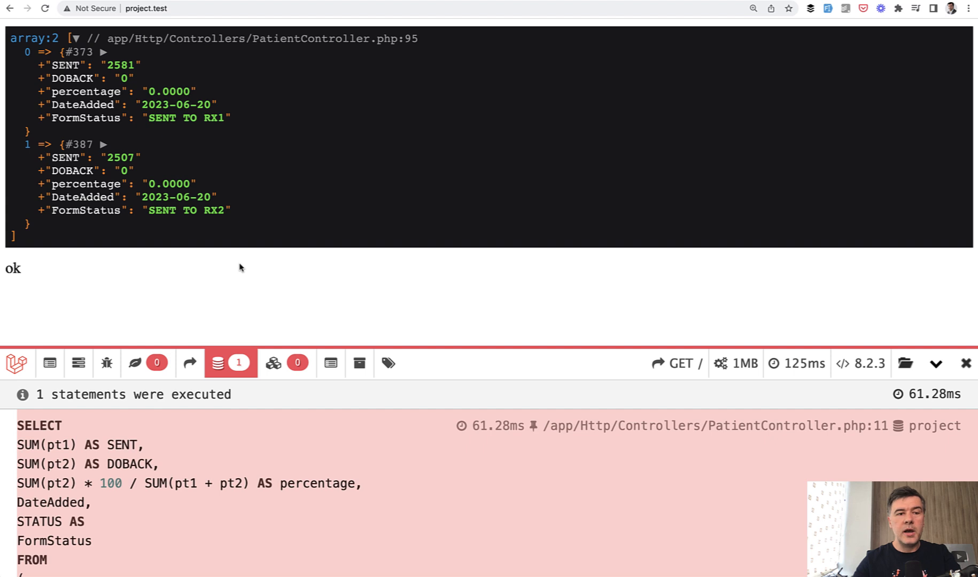
mouse_move(201, 265)
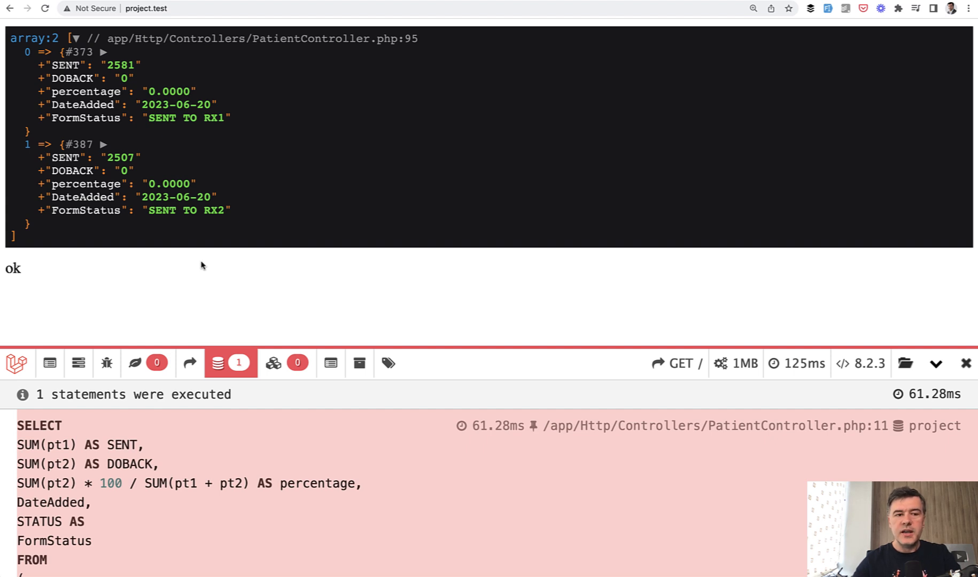
mouse_move(142, 83)
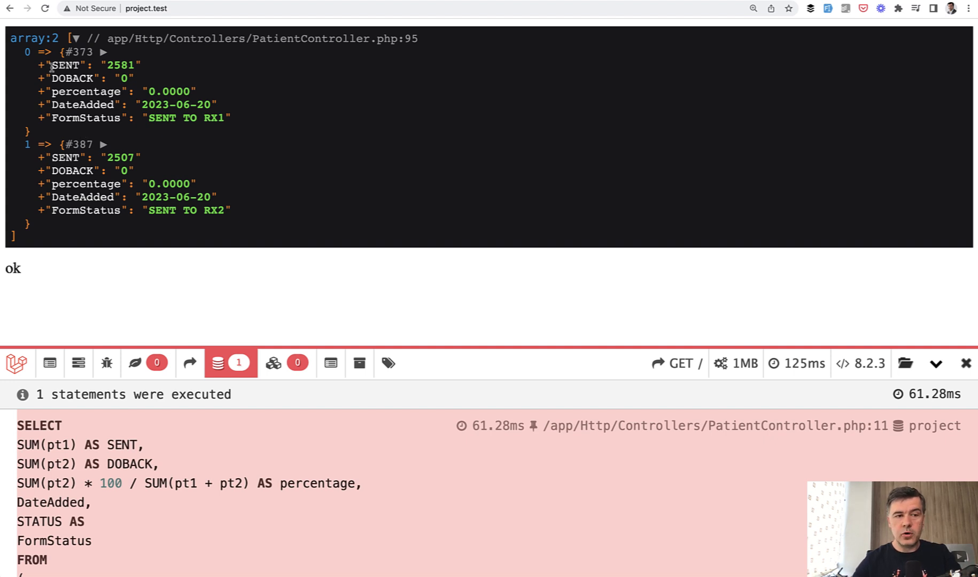
Step: Highlight the first dumped row: SENT 2581, DOBACK 0, DateAdded 2023-06-20, SENT TO RX1
drag(50, 64, 106, 117)
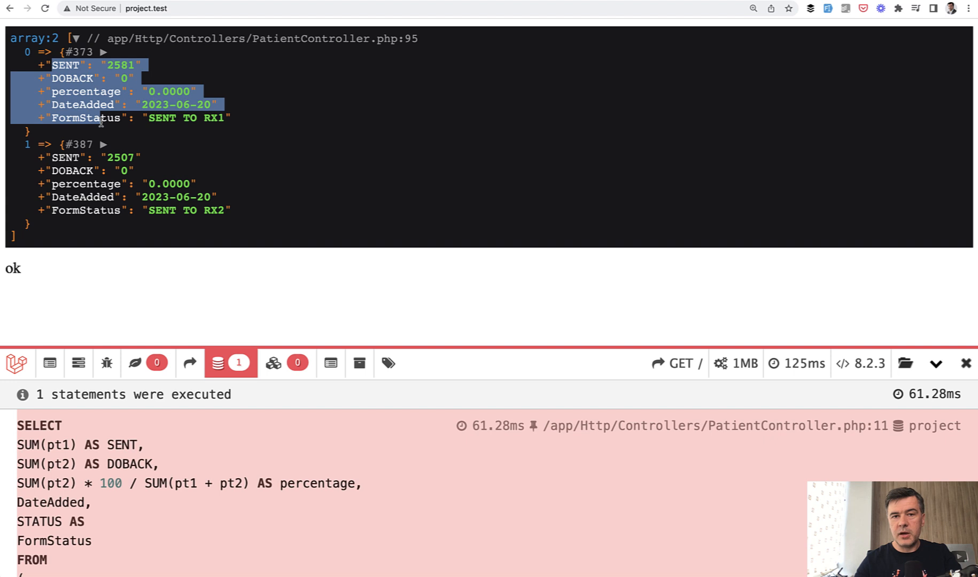
mouse_move(87, 118)
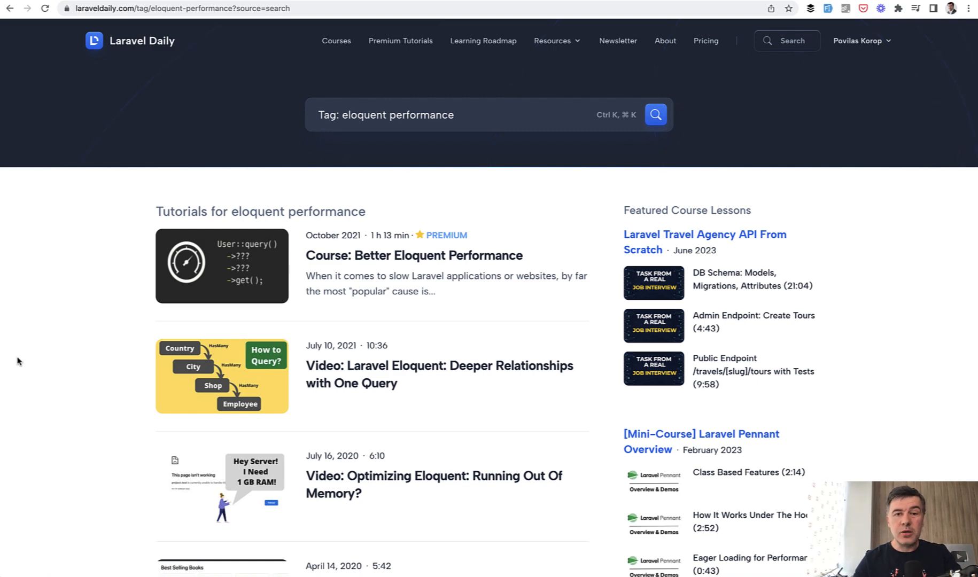
Step: Scroll the eloquent-performance tag listing down to 'Eloquent Performance: 3 Most Common Mistakes'
scroll(down, 3)
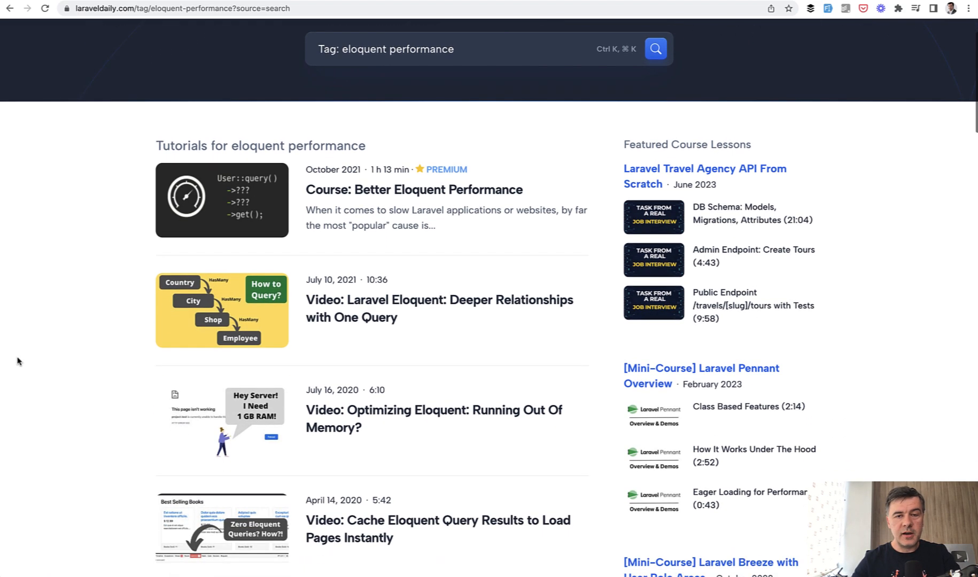
scroll(down, 3)
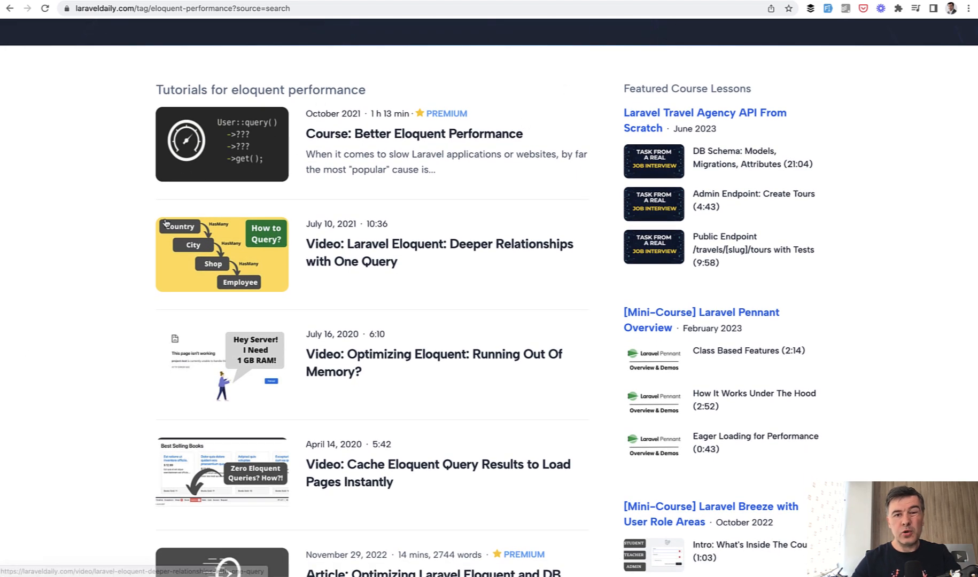
scroll(down, 3)
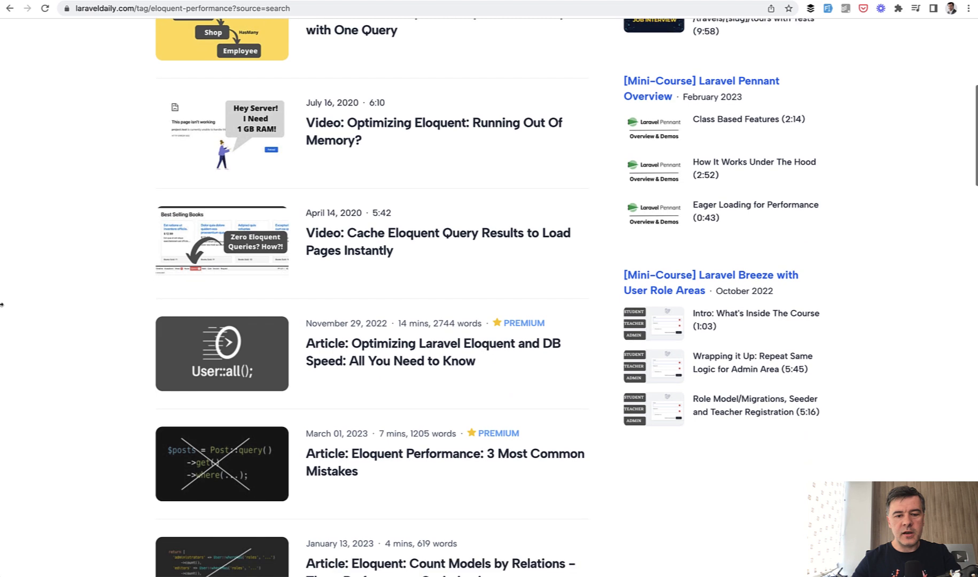
scroll(down, 3)
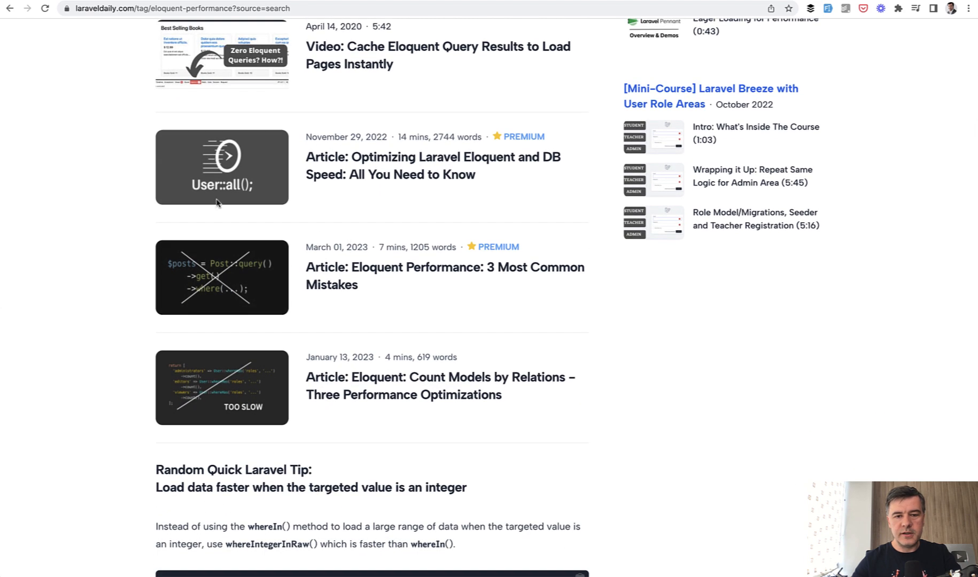